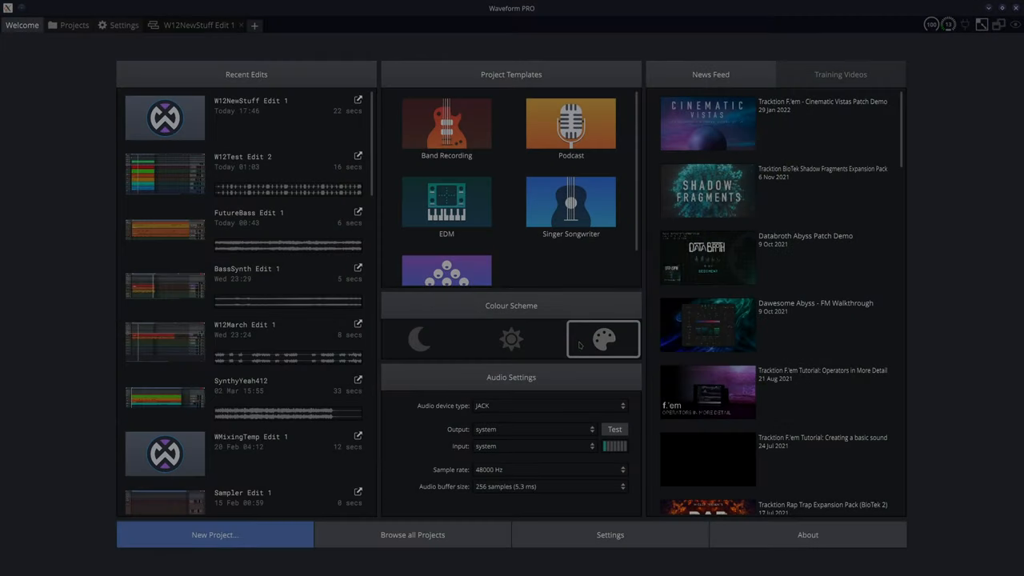
mouse_move(582, 345)
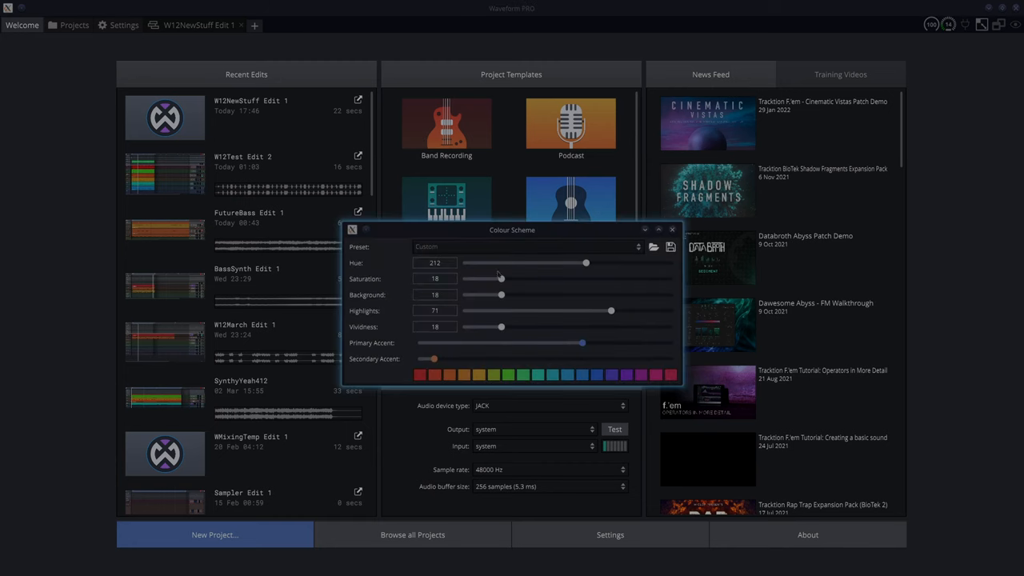
- With the W12NewStuff edit showing behind, nudge the interface hue and saturation sliders up then partly back
left_click(198, 26)
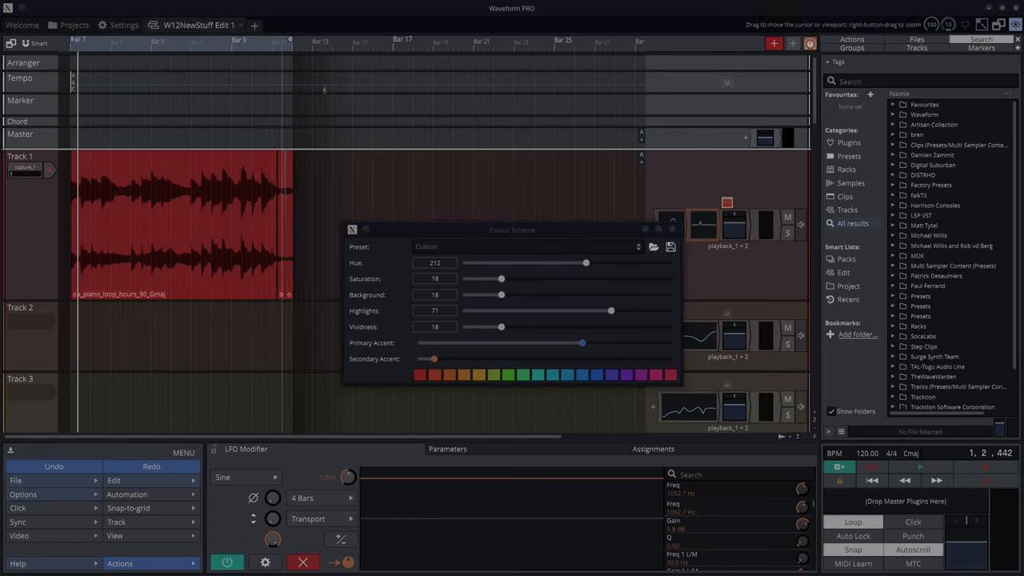
left_click_drag(585, 262, 626, 263)
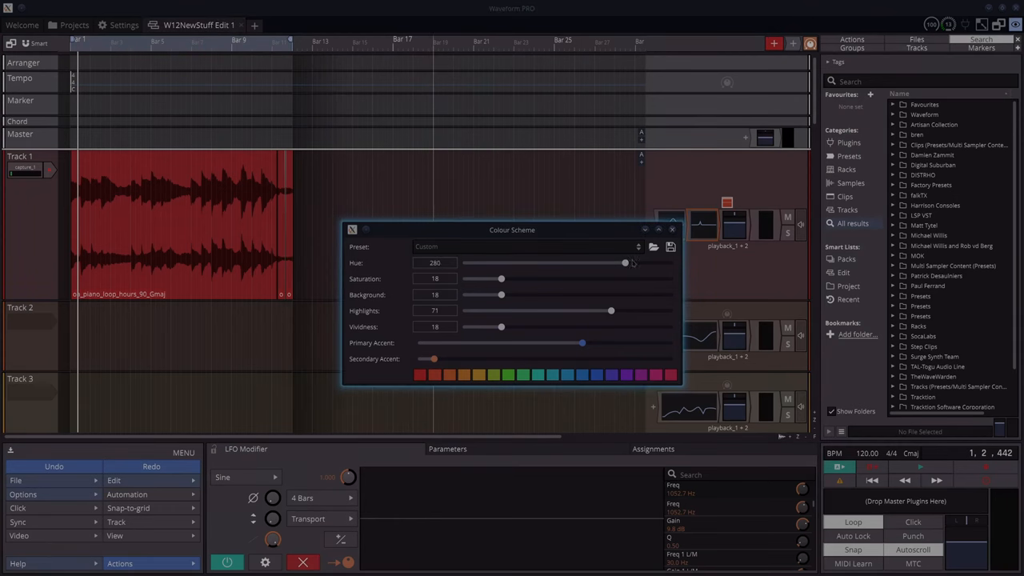
left_click_drag(625, 262, 590, 263)
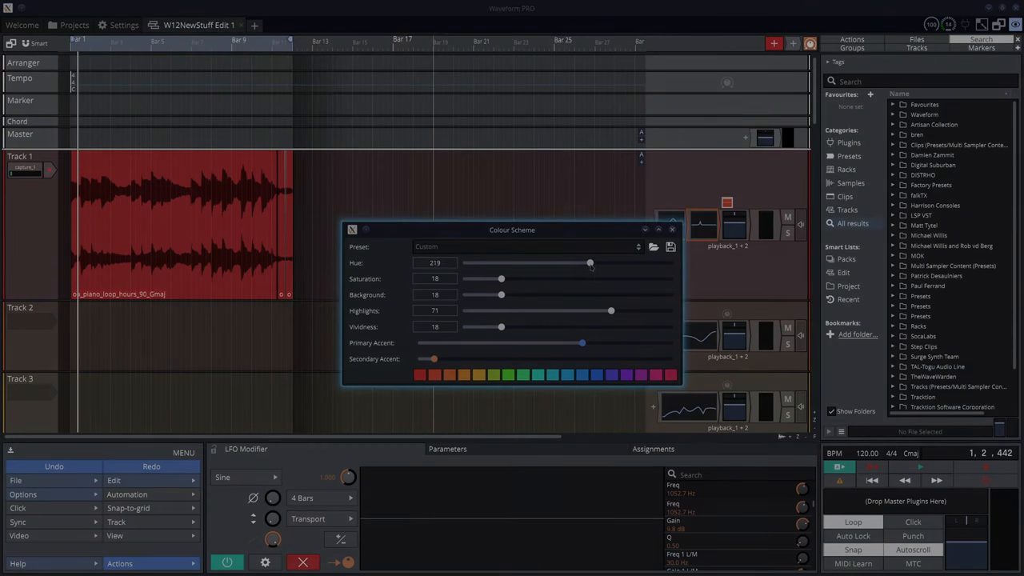
left_click_drag(502, 279, 555, 278)
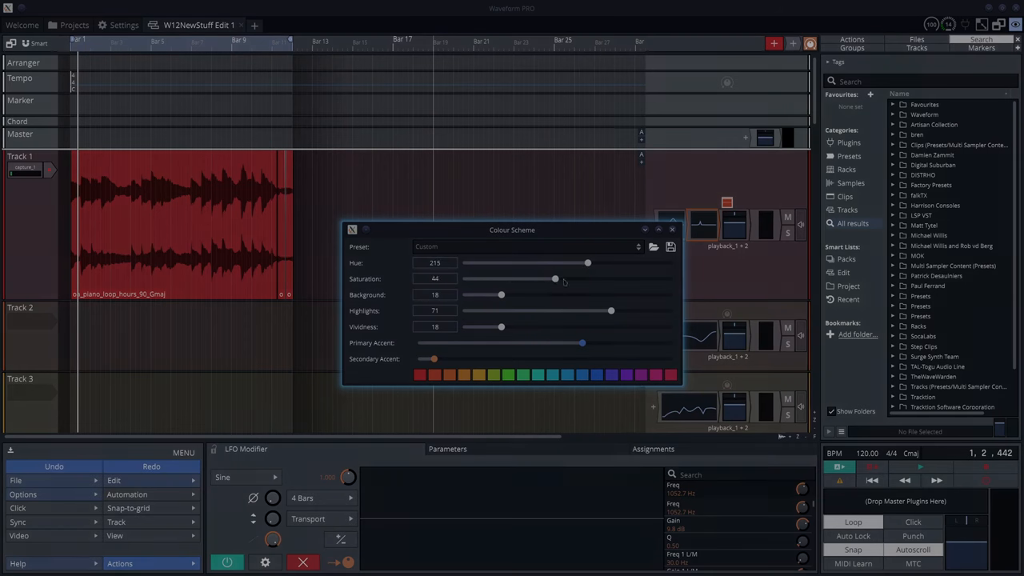
left_click_drag(556, 278, 521, 278)
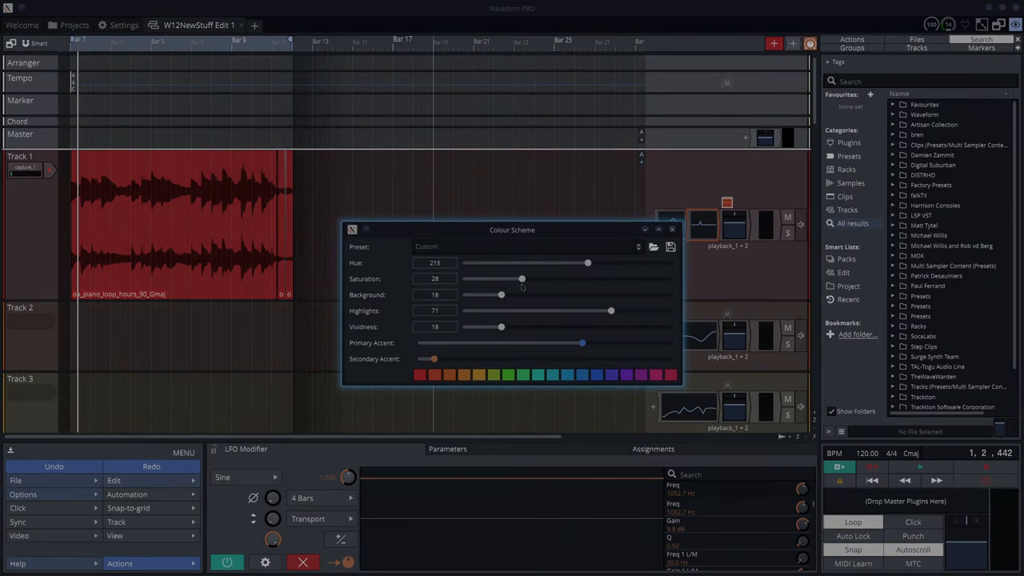
- Brighten the interface background considerably, then darken it back down to a moderate level
left_click_drag(486, 295, 547, 294)
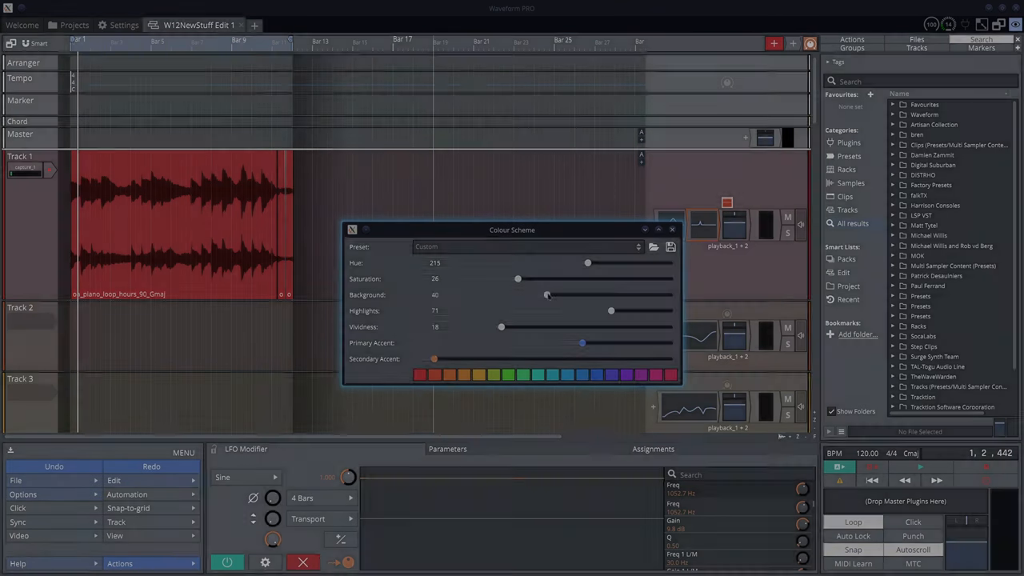
left_click_drag(547, 294, 620, 294)
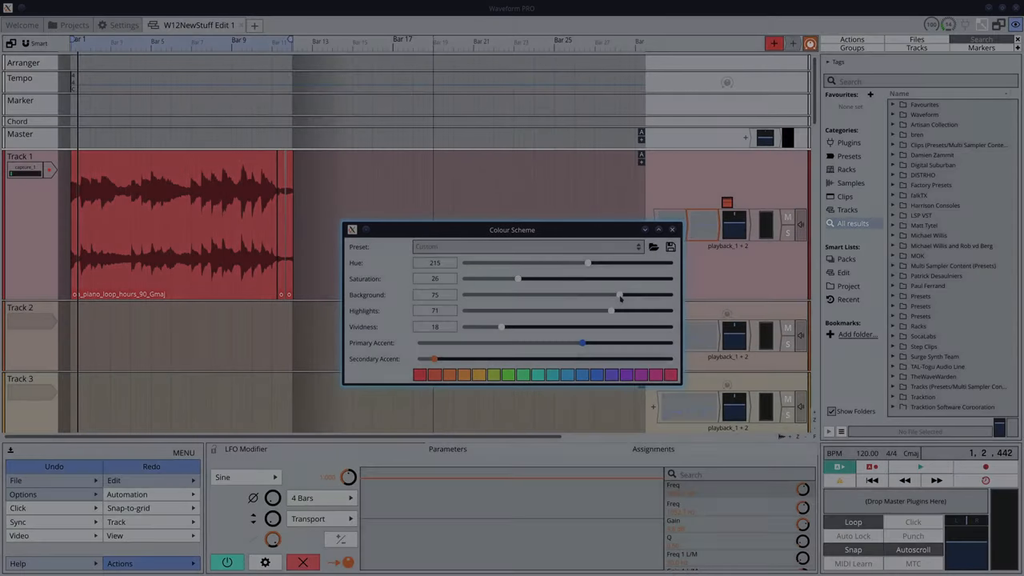
left_click_drag(621, 295, 512, 295)
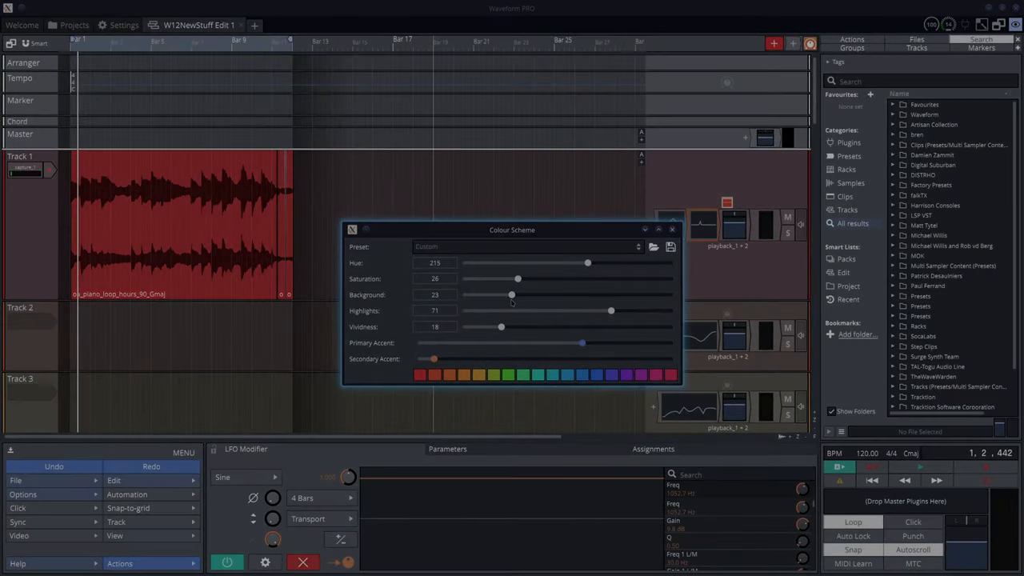
left_click_drag(512, 294, 509, 294)
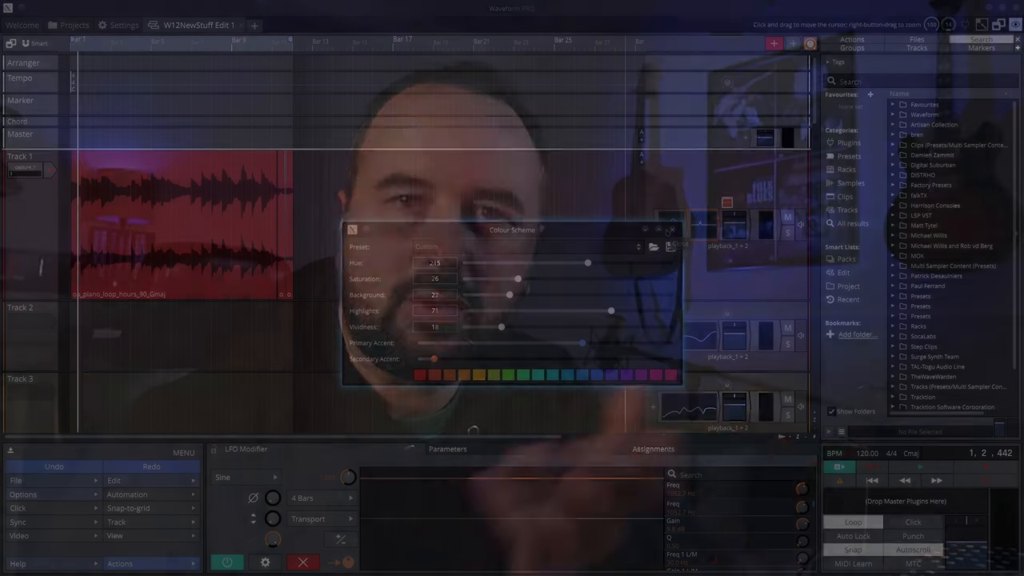
- Close the colour scheme settings, leaving the recoloured edit in full view
left_click(432, 246)
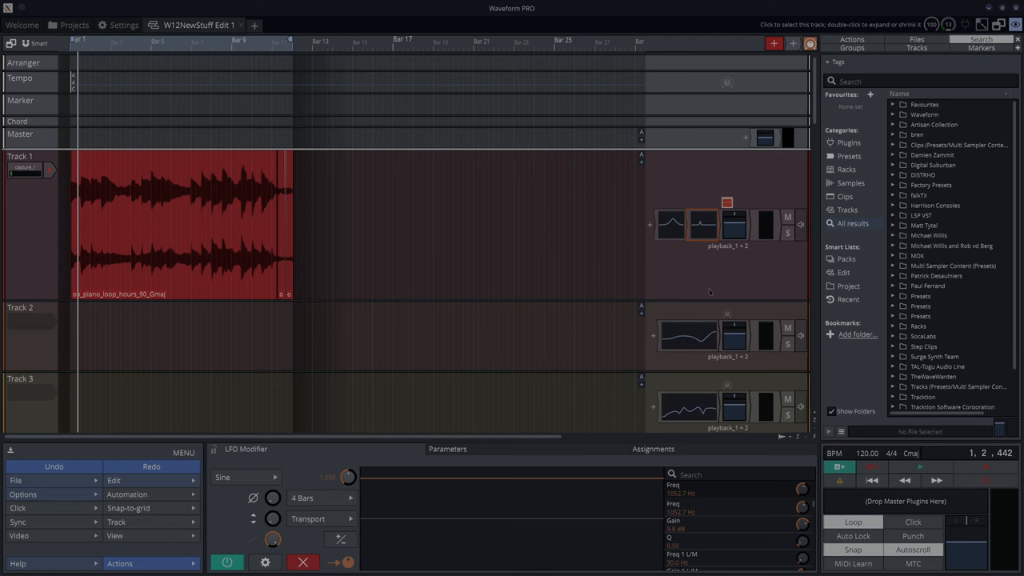
mouse_move(697, 285)
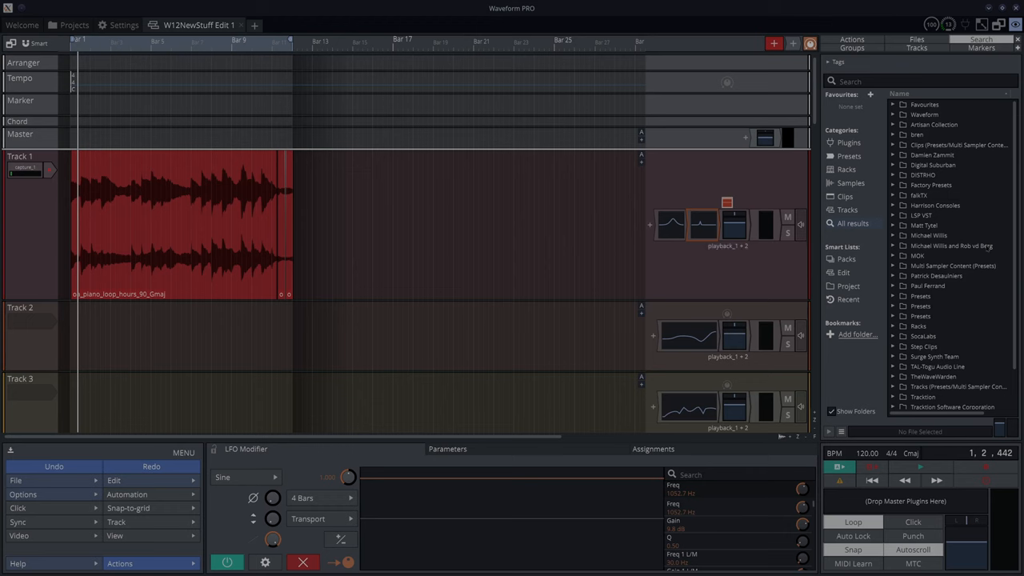
mouse_move(873, 184)
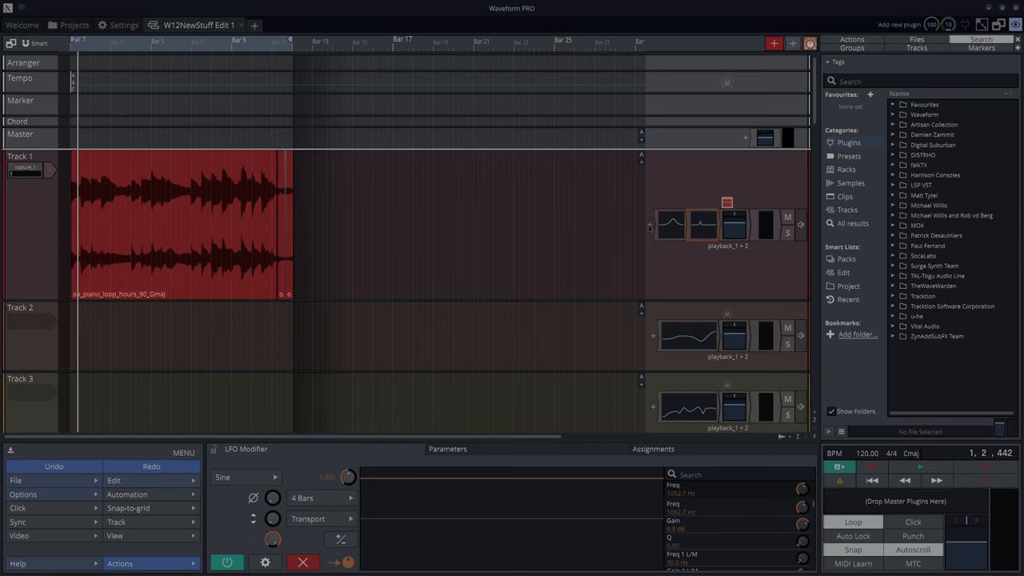
- In Track 1's plugin picker, search the plugin list for 'compress'
left_click(746, 138)
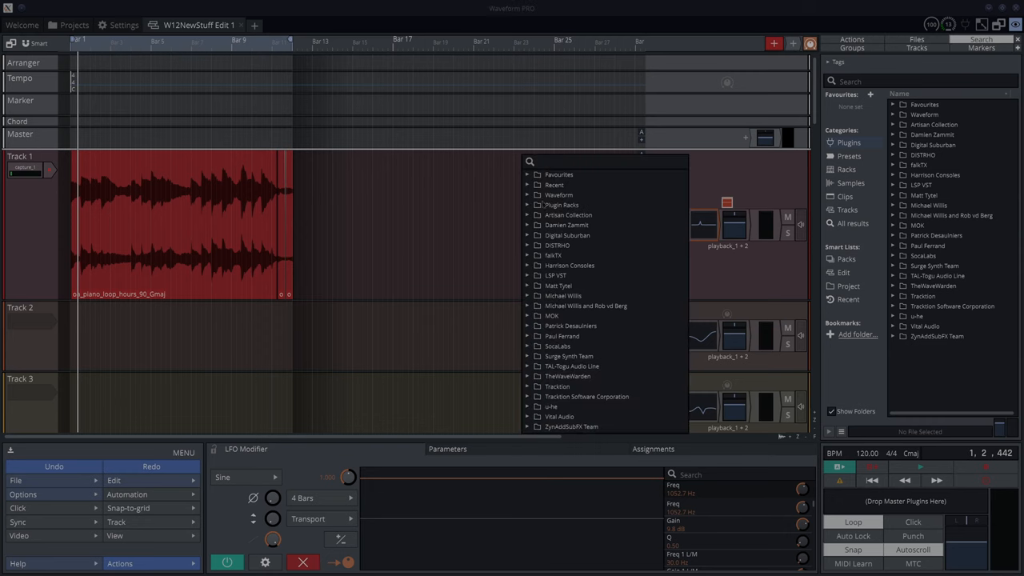
left_click(608, 161)
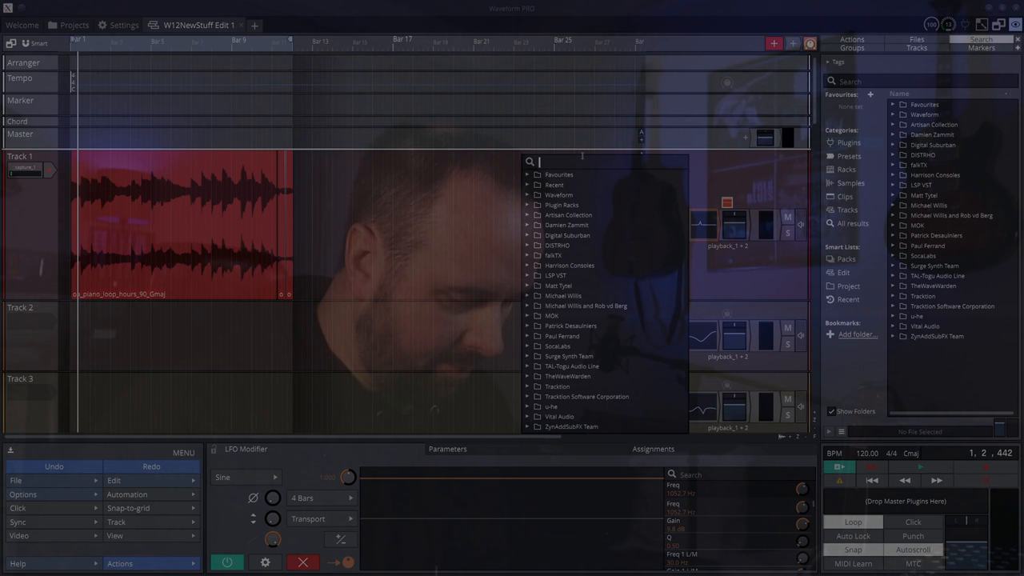
type("compressor")
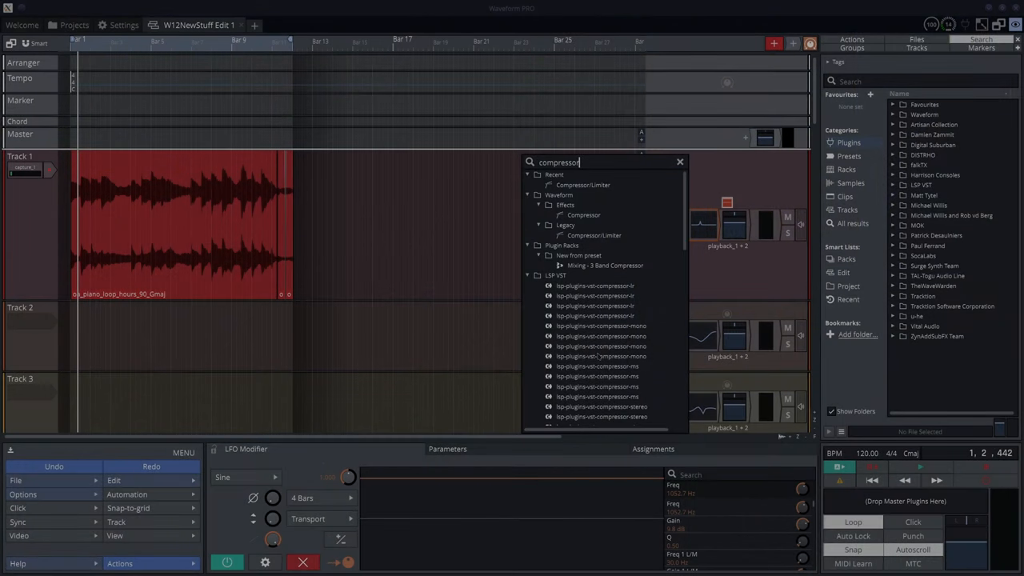
- Replace the search with 'chorus' to list the chorus effects
key("ctrl+a")
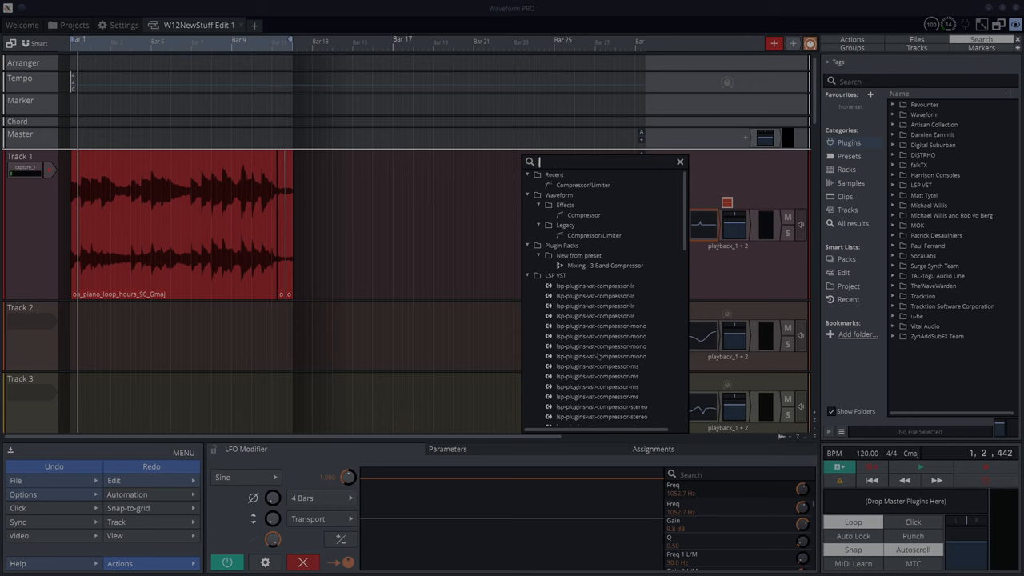
type("chor")
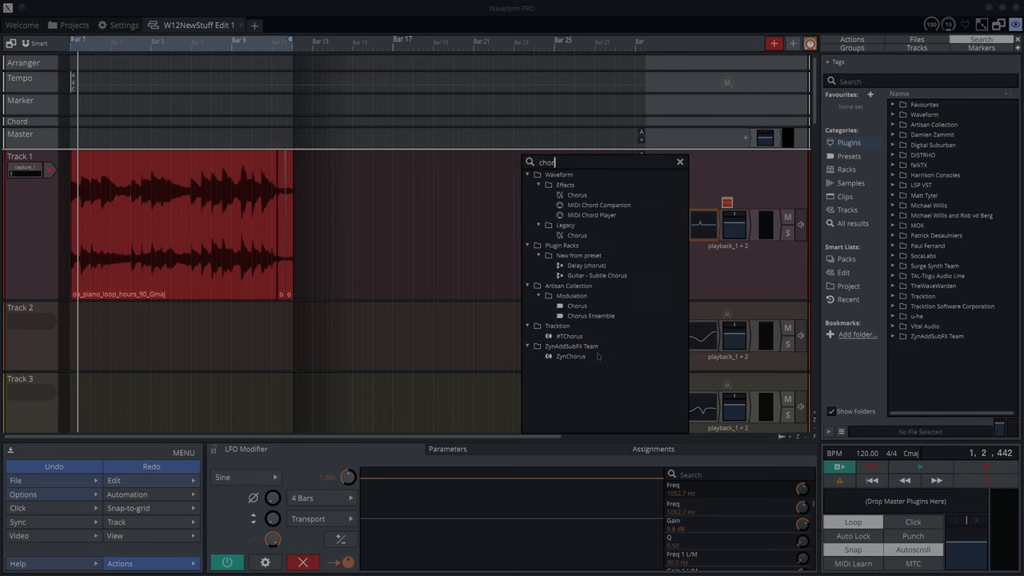
type("us")
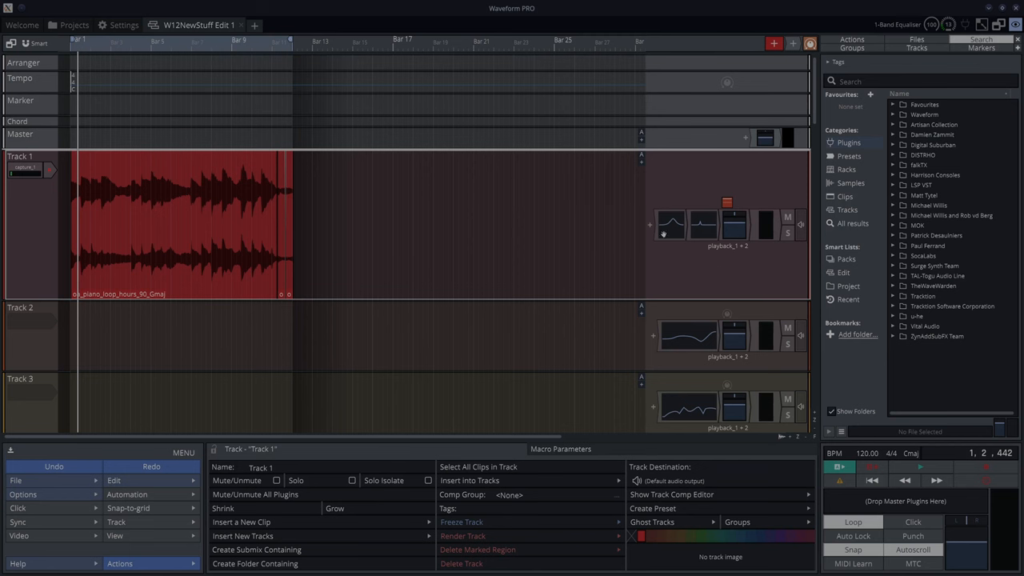
mouse_move(680, 247)
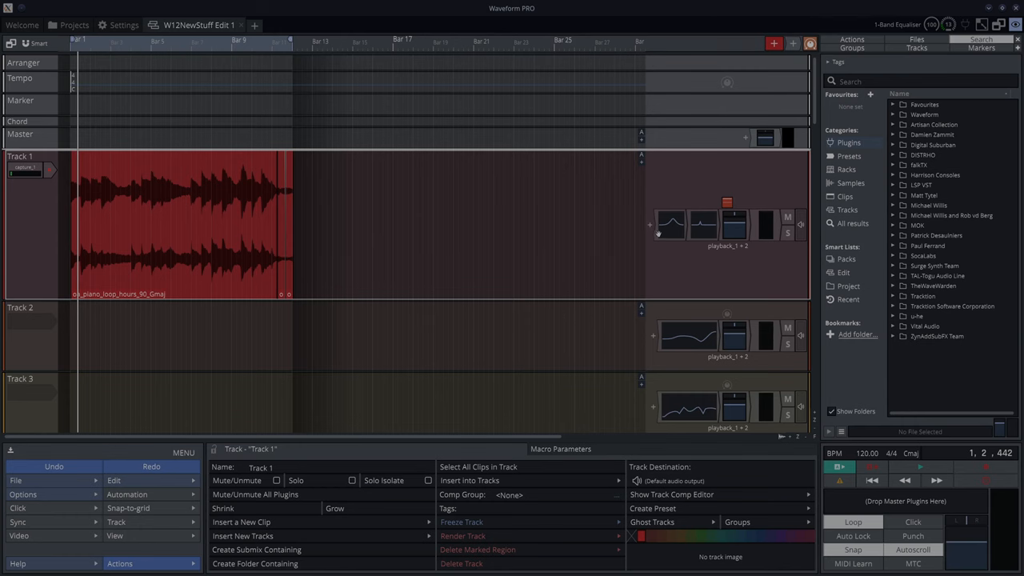
- Bring up Track 3's 8-Band Equaliser in its own floating plugin window
left_click(670, 224)
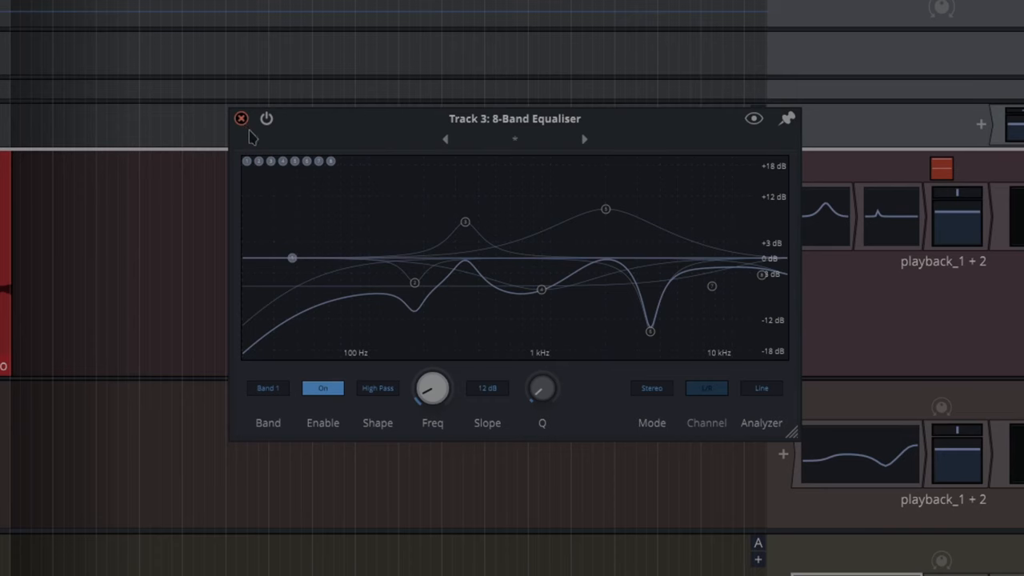
mouse_move(382, 396)
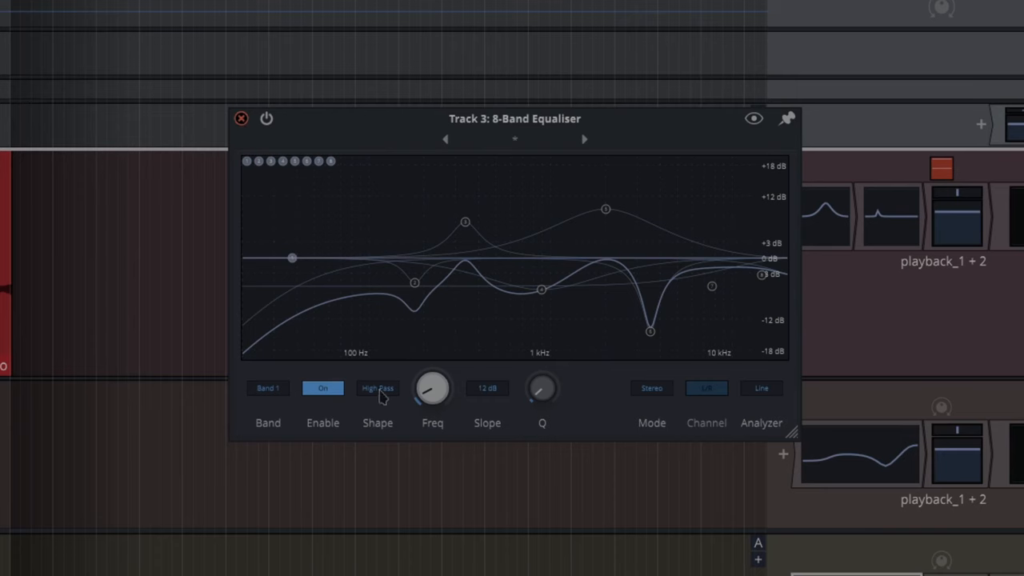
- Review the band's filter shape options, keep High Pass, and select a different equaliser band
left_click(377, 389)
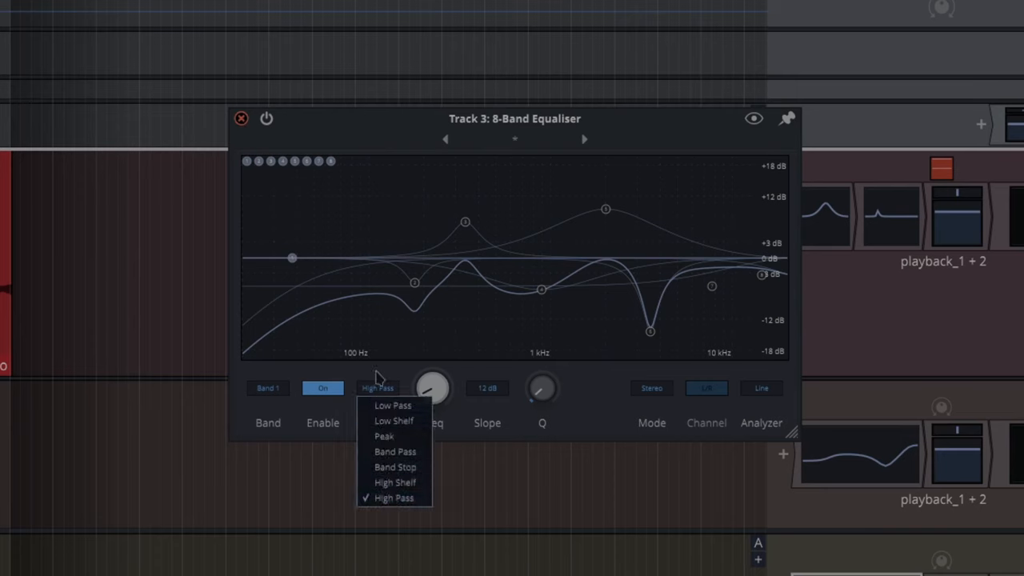
left_click(393, 498)
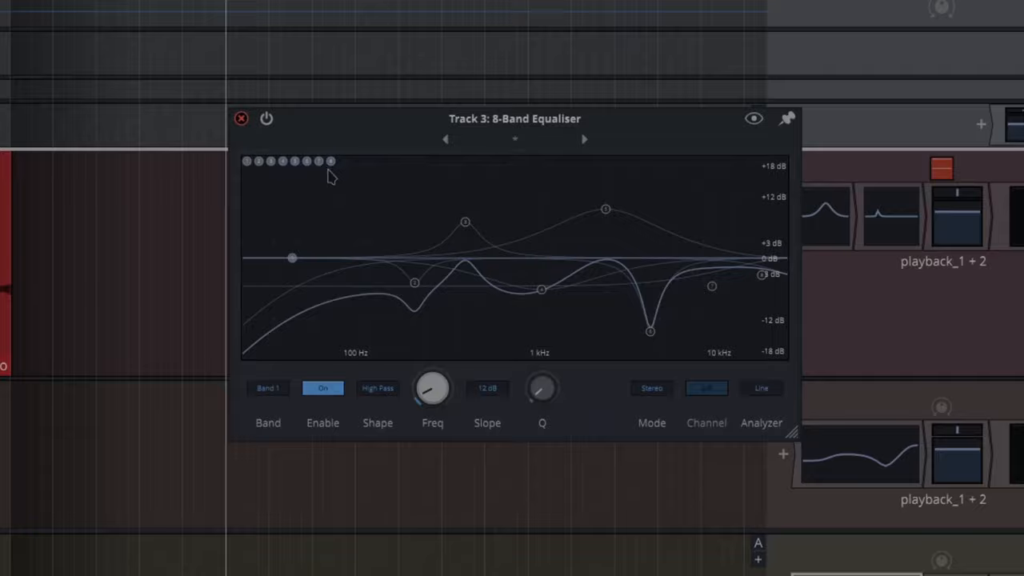
left_click(240, 119)
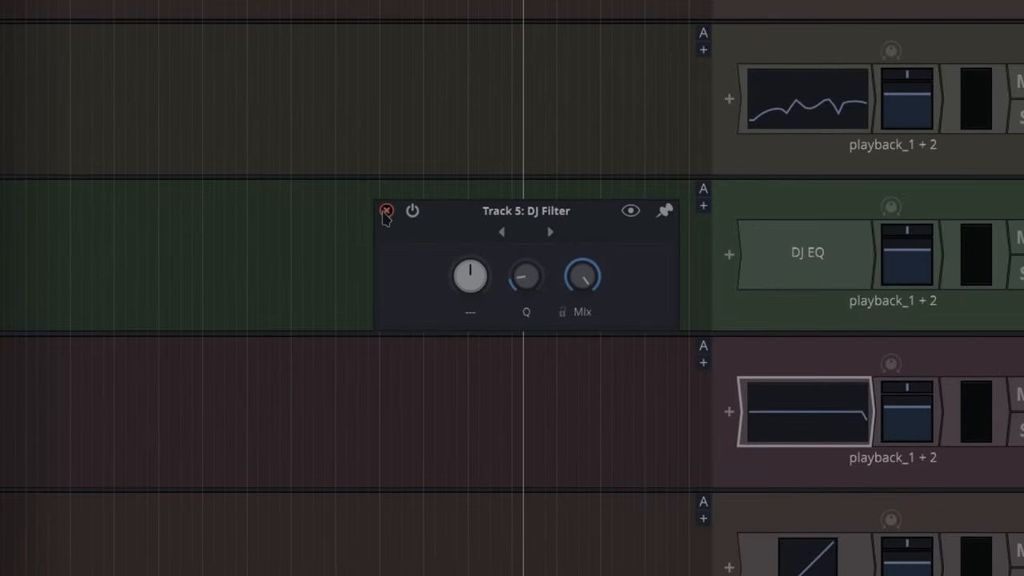
- Close the DJ Filter window and bring up Track 7's chorus plugin in its own window
left_click(387, 211)
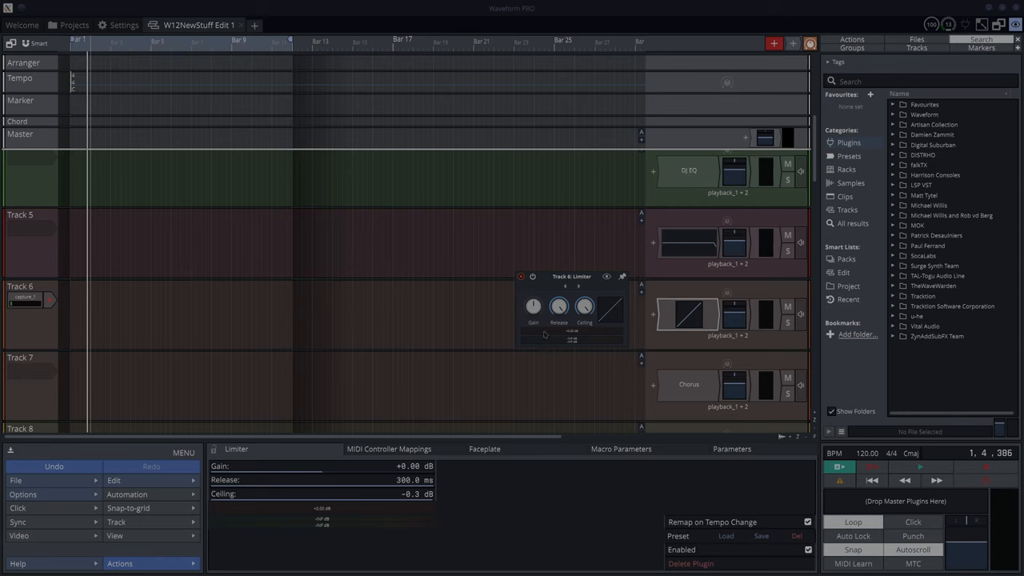
left_click(687, 384)
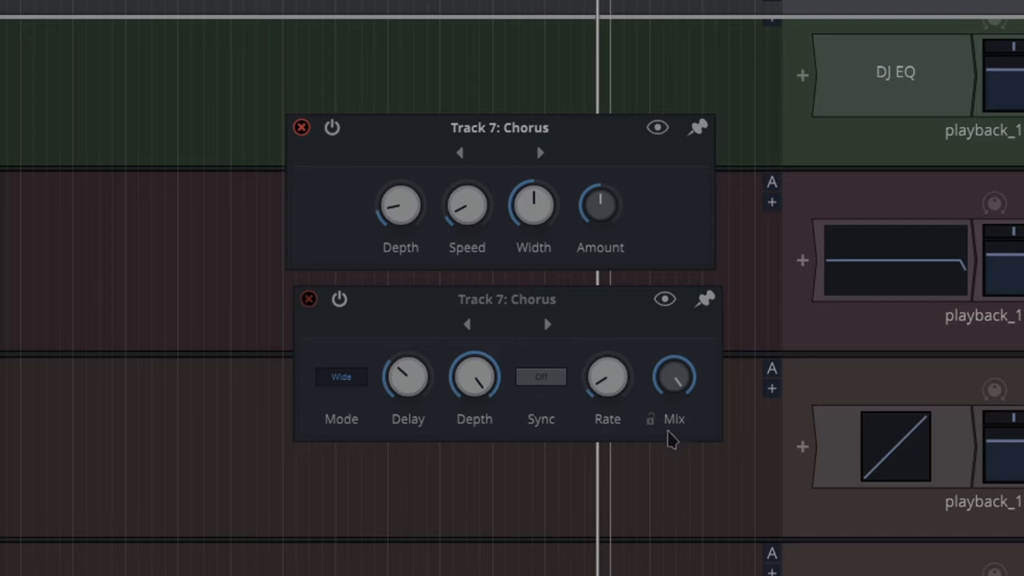
mouse_move(310, 323)
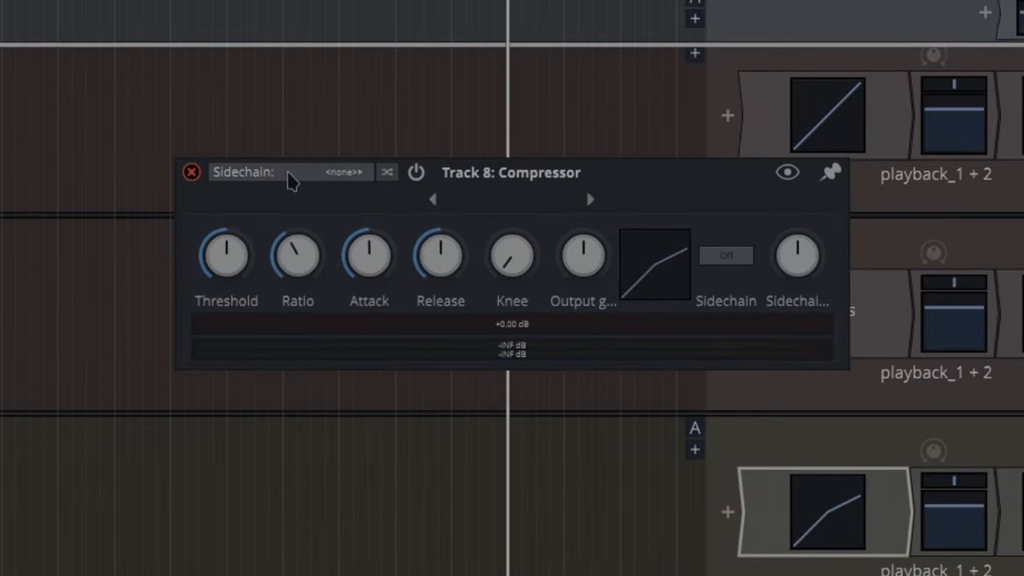
mouse_move(416, 349)
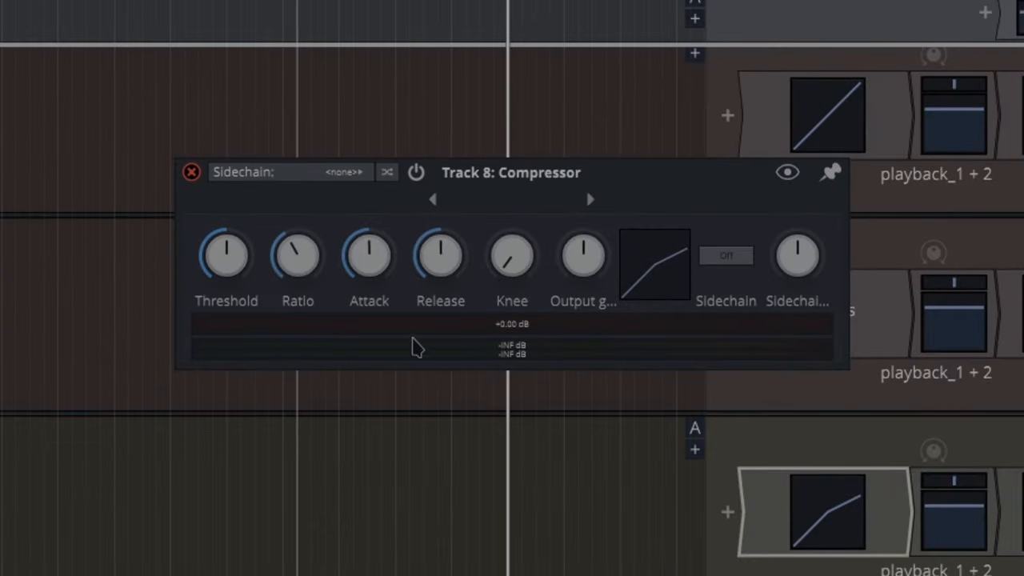
mouse_move(592, 319)
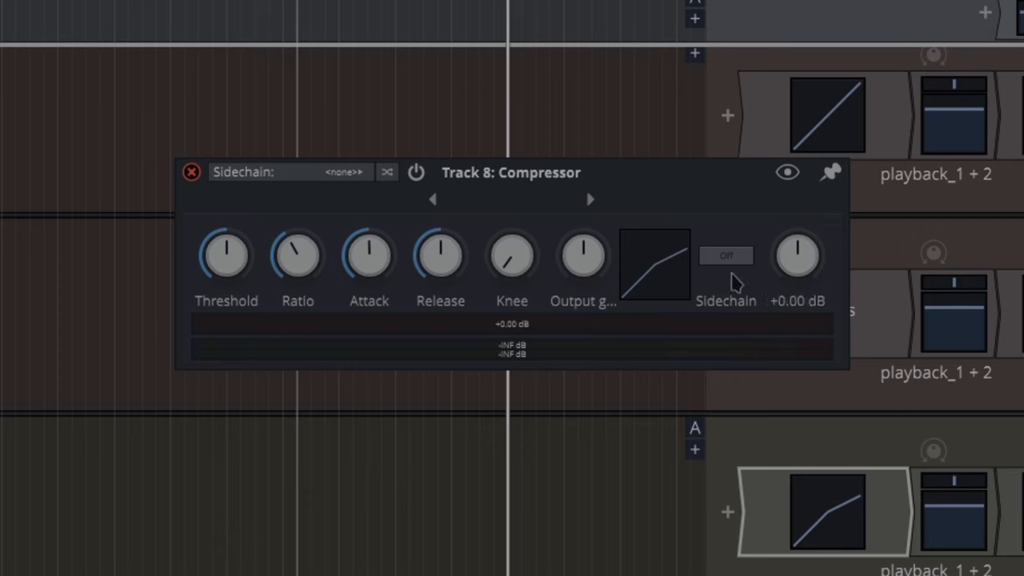
mouse_move(672, 291)
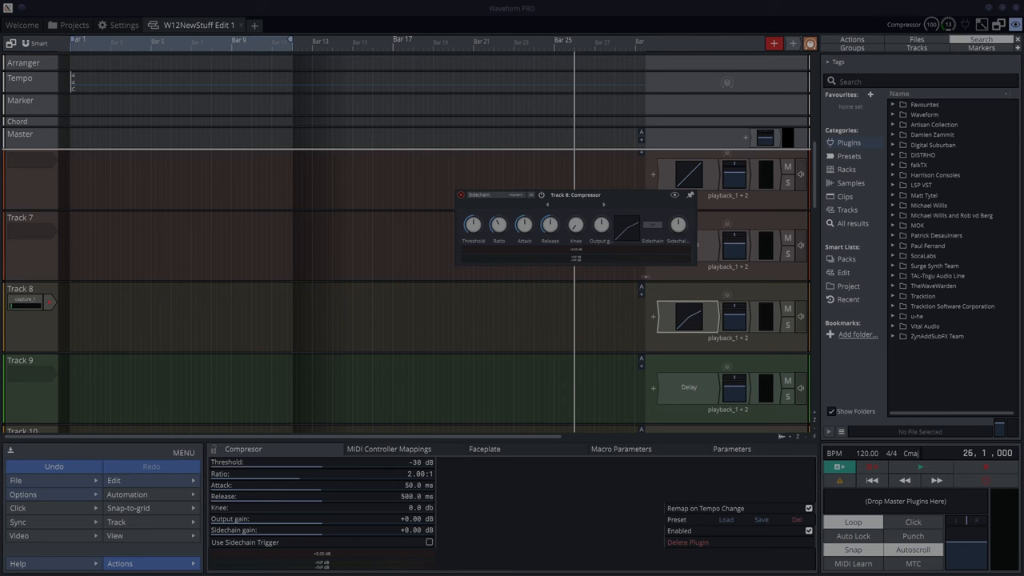
- Close the Track 8 Compressor window and then the Track 10 Distortion window
left_click(688, 385)
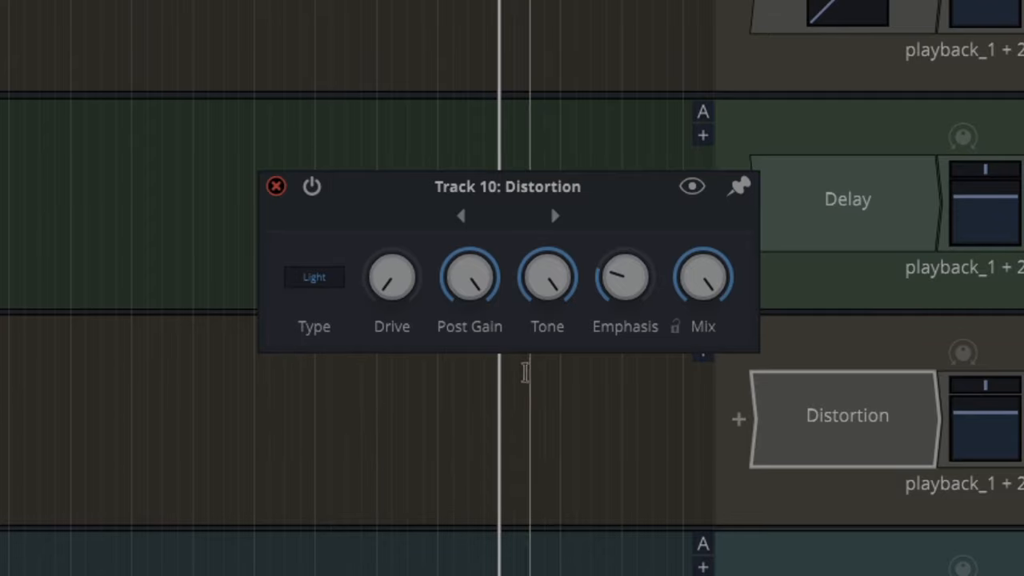
mouse_move(601, 328)
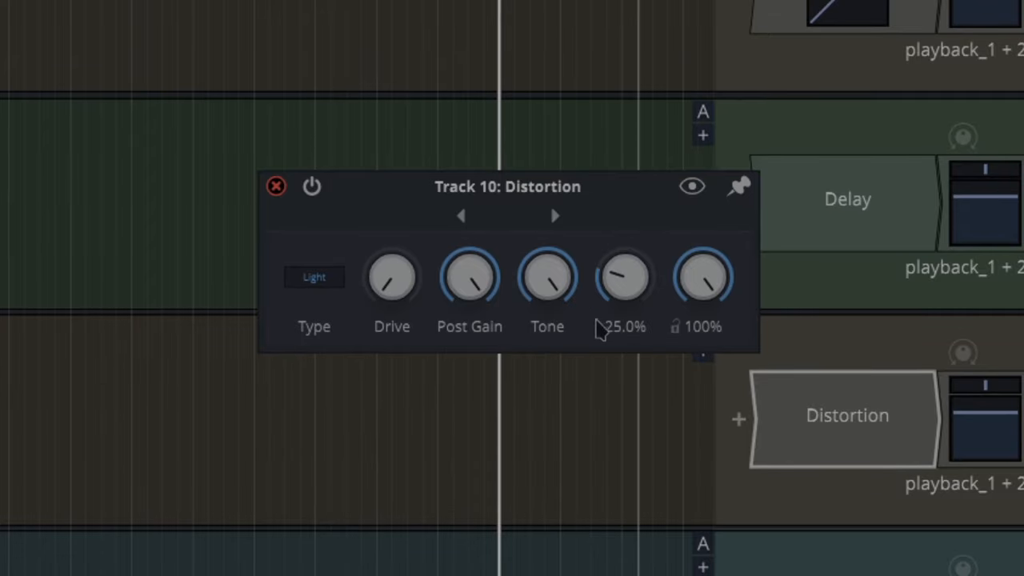
left_click(555, 214)
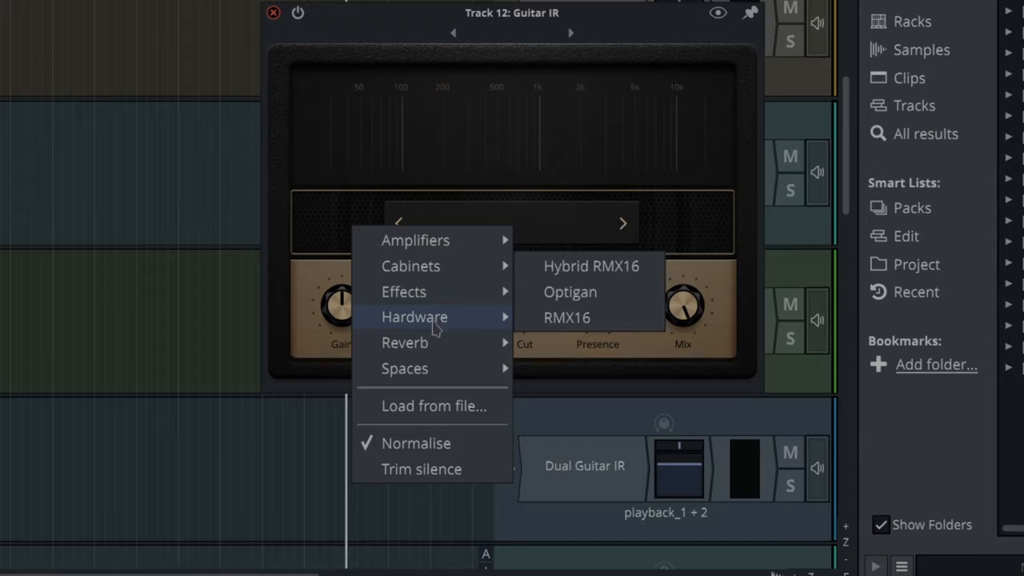
mouse_move(405, 343)
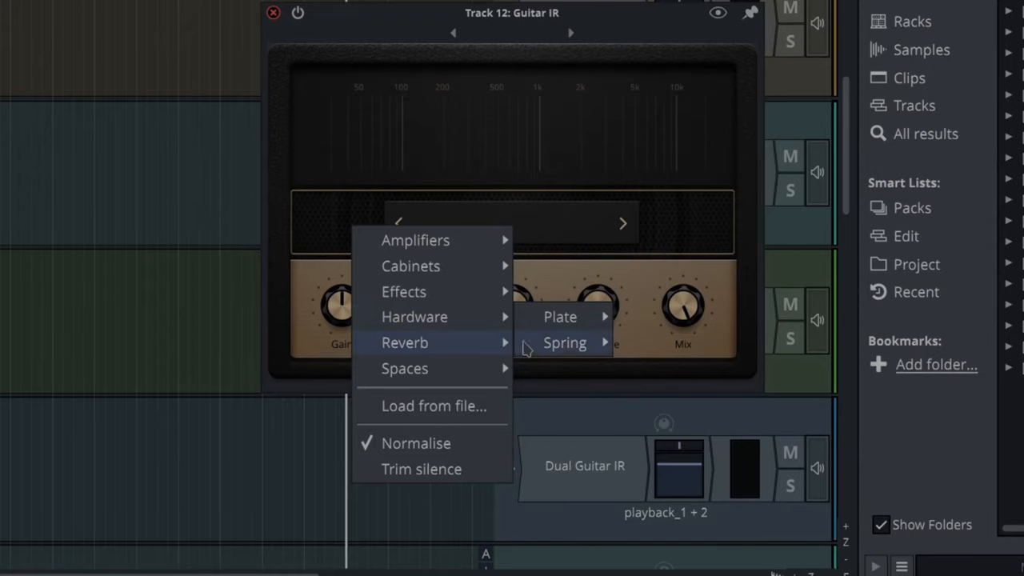
- Choose a reverb-category impulse in Guitar IR, then close the Track 13 Dual Guitar IR window
left_click(565, 342)
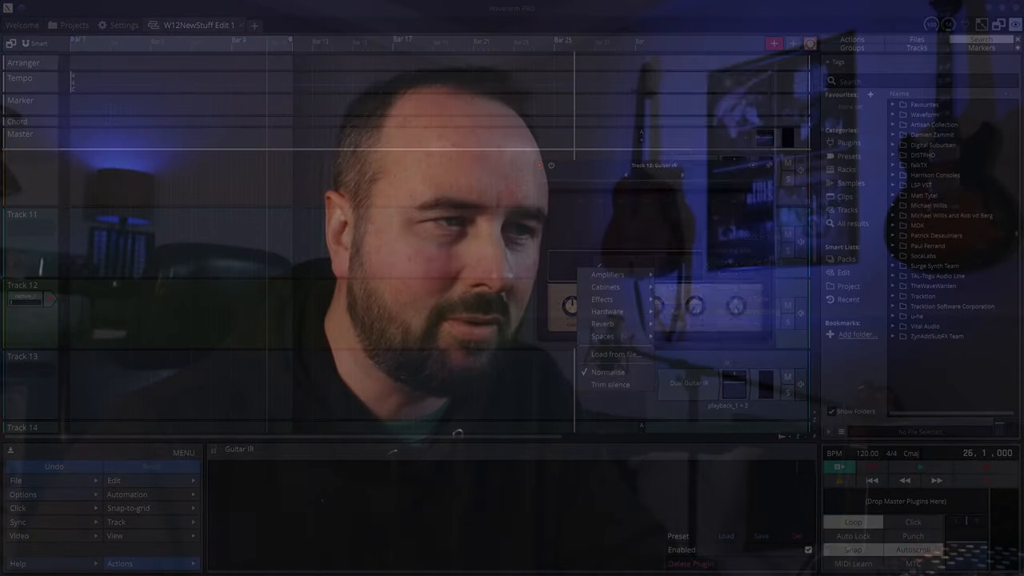
left_click(601, 336)
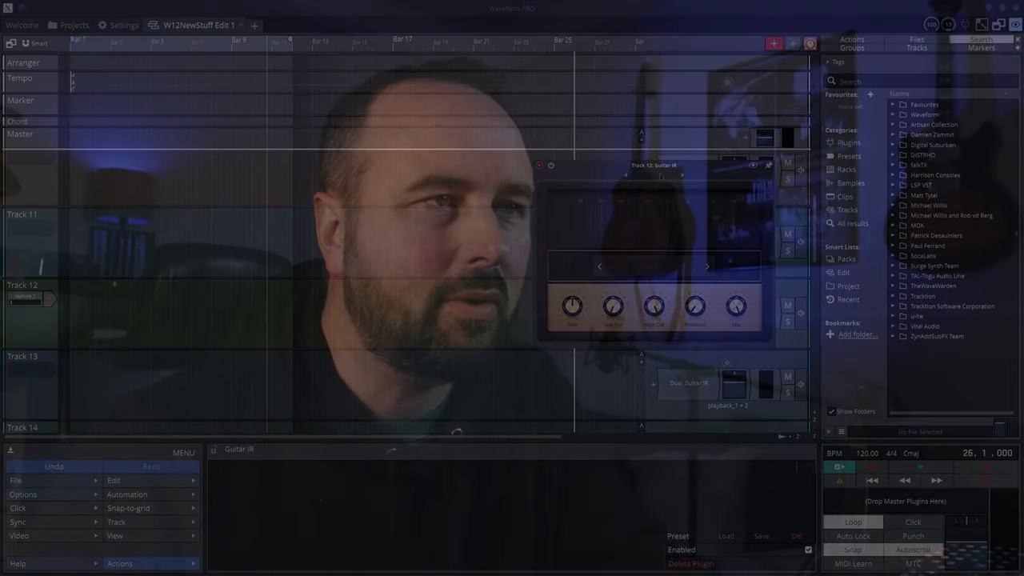
left_click(653, 165)
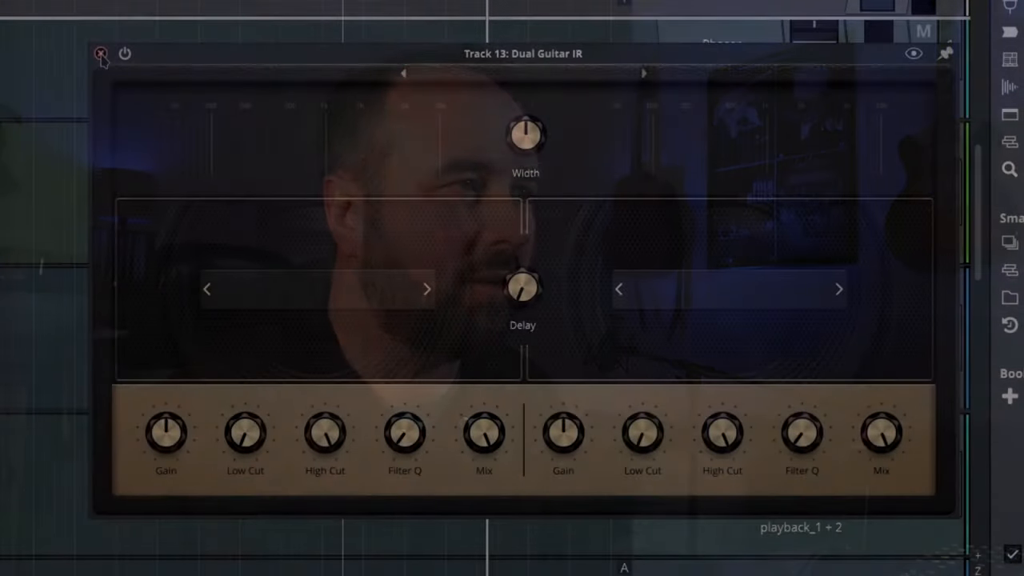
left_click(99, 55)
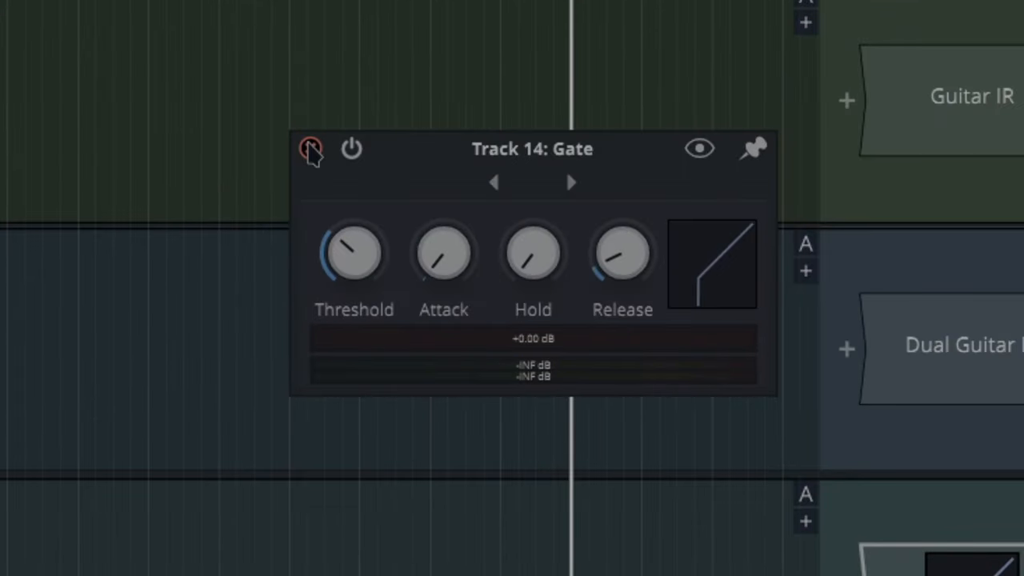
- Close the Track 14 Gate plugin window
left_click(310, 151)
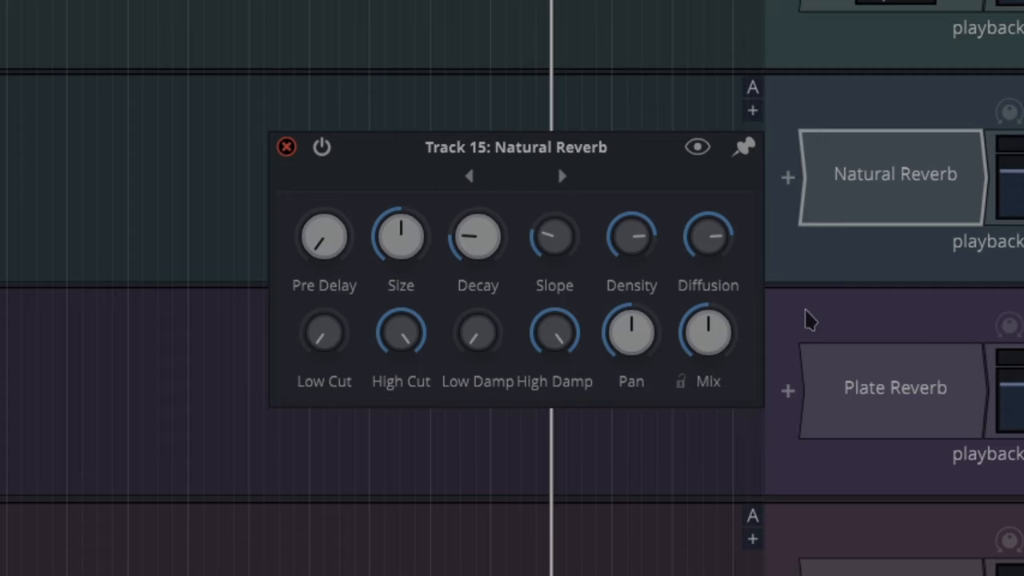
mouse_move(553, 414)
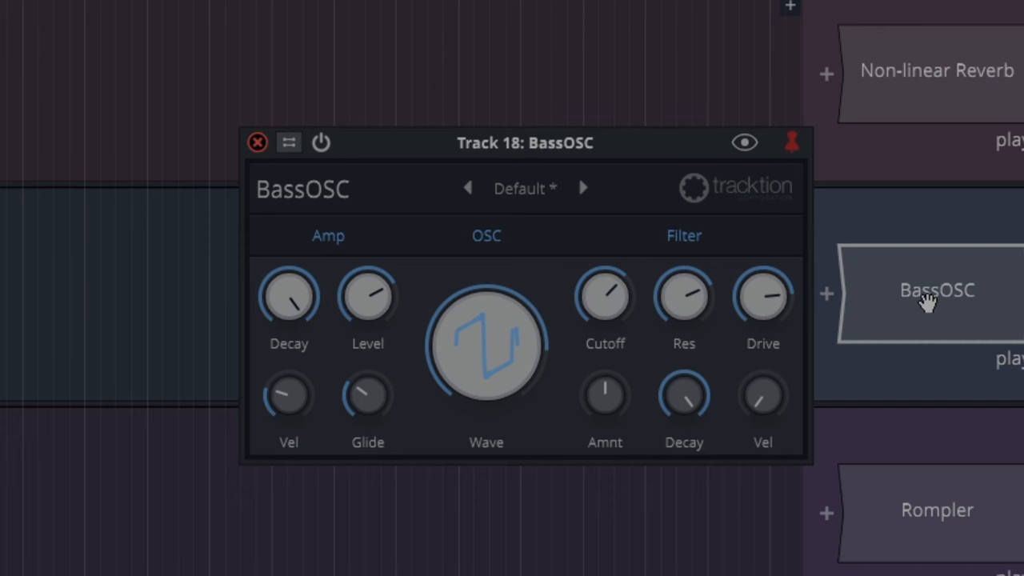
mouse_move(925, 295)
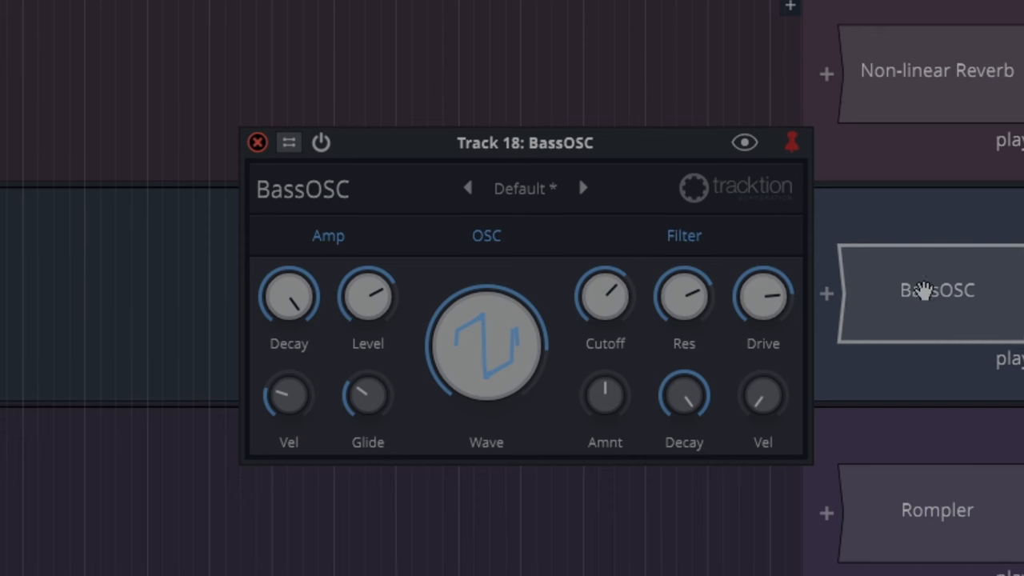
- Tweak the BassOSC filter envelope amount to slightly negative and set a longer glide time
left_click_drag(486, 344, 496, 440)
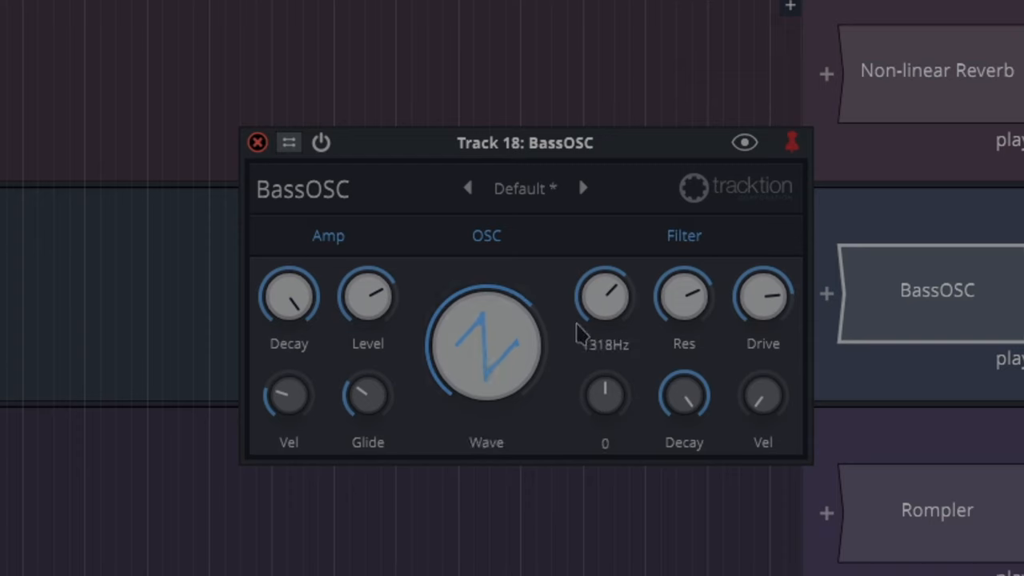
left_click_drag(605, 396, 605, 376)
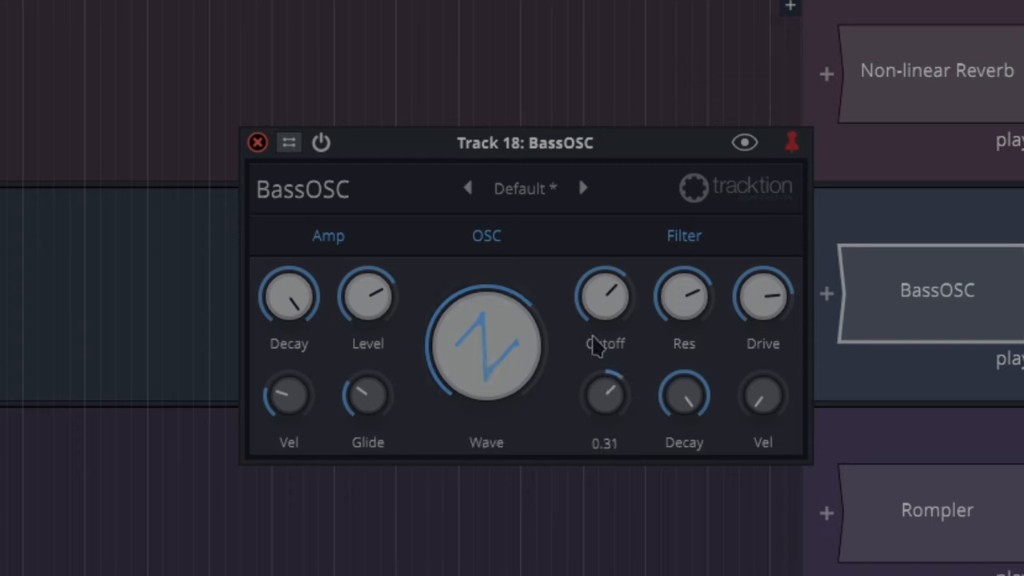
left_click_drag(604, 393, 607, 403)
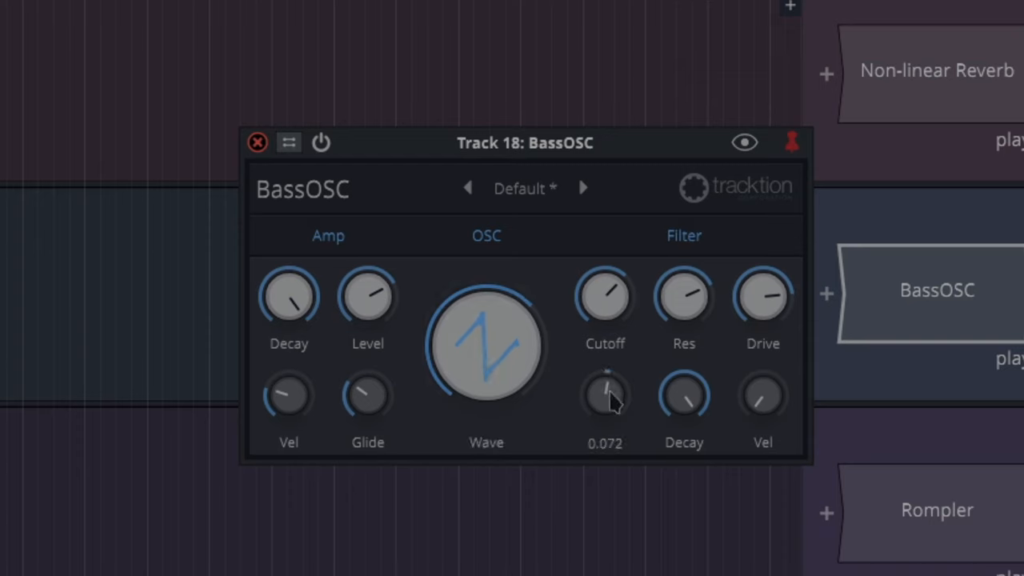
left_click_drag(604, 397, 613, 413)
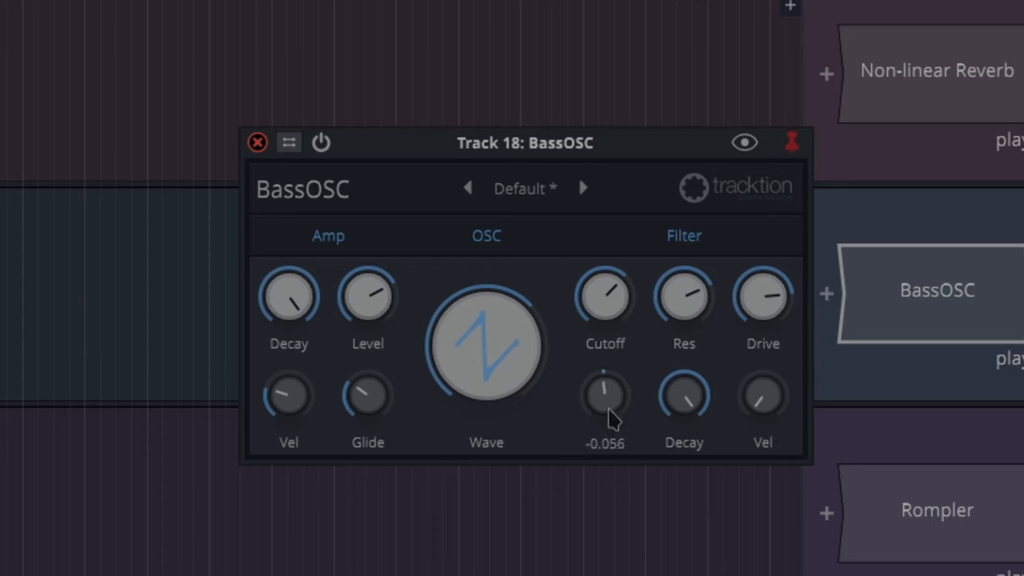
left_click_drag(605, 392, 611, 419)
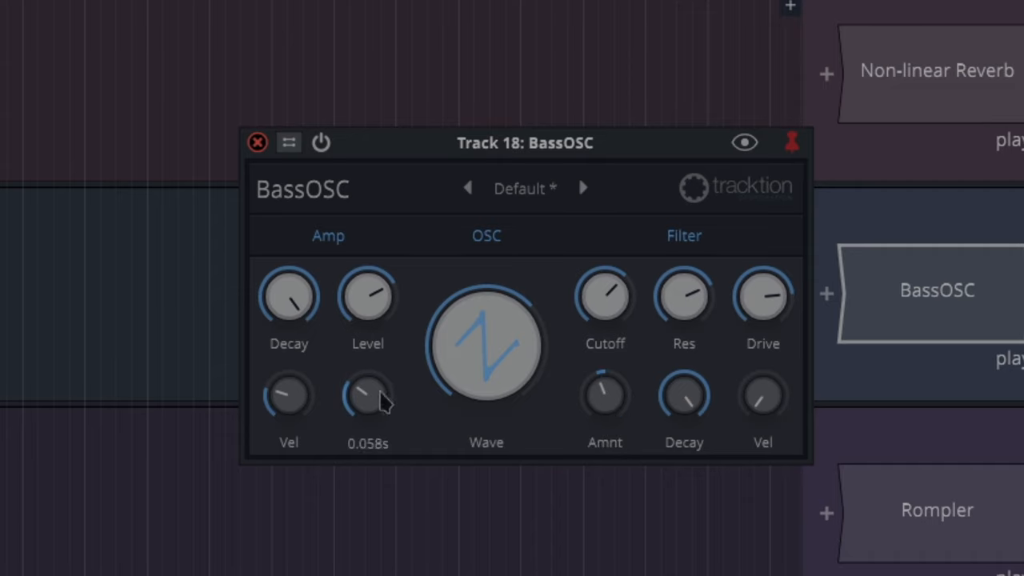
left_click_drag(368, 400, 376, 336)
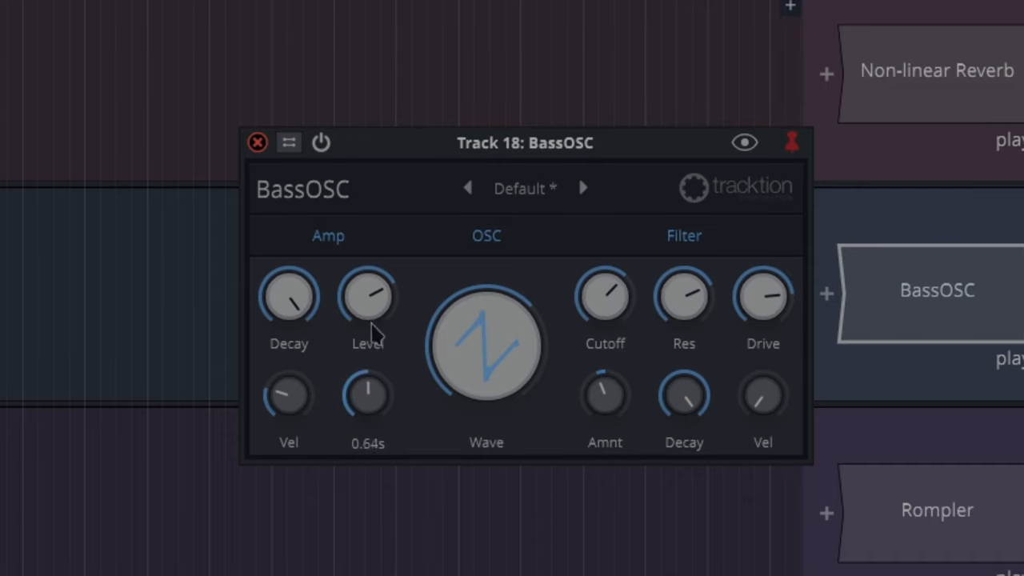
- Bring the filter amount back near zero and add a Breakpoint modifier to the track
left_click(525, 189)
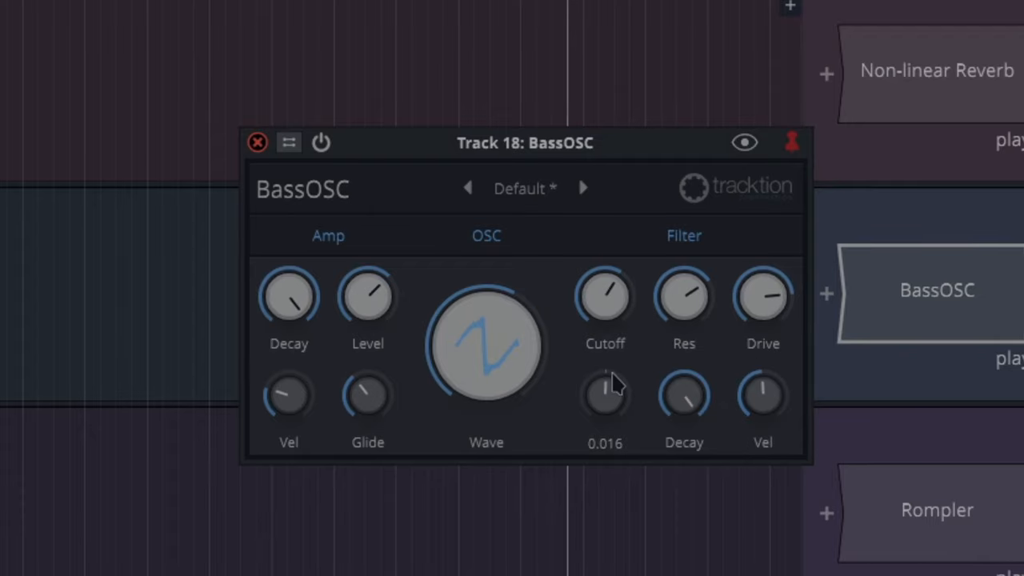
left_click_drag(605, 391, 616, 416)
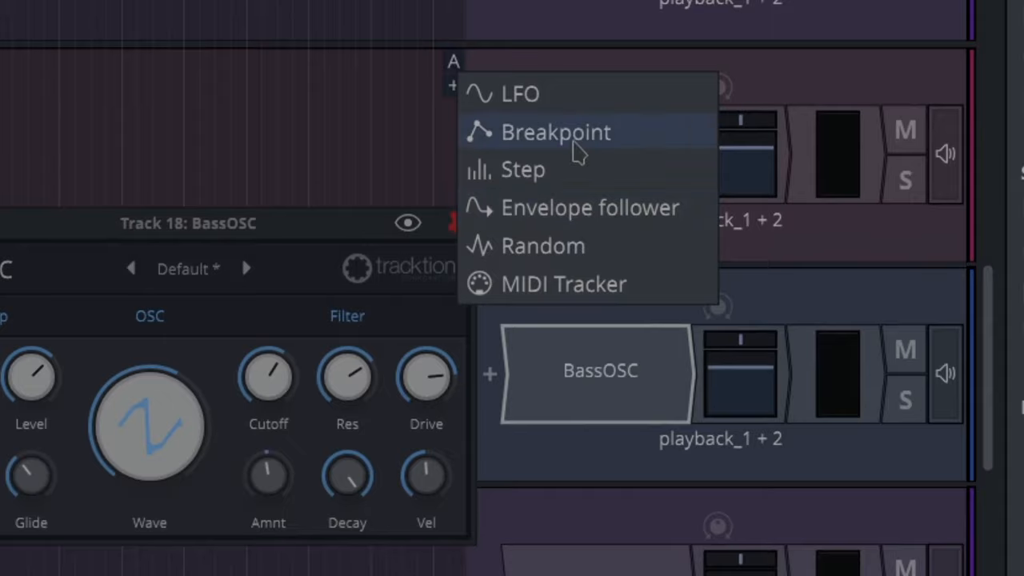
left_click(519, 92)
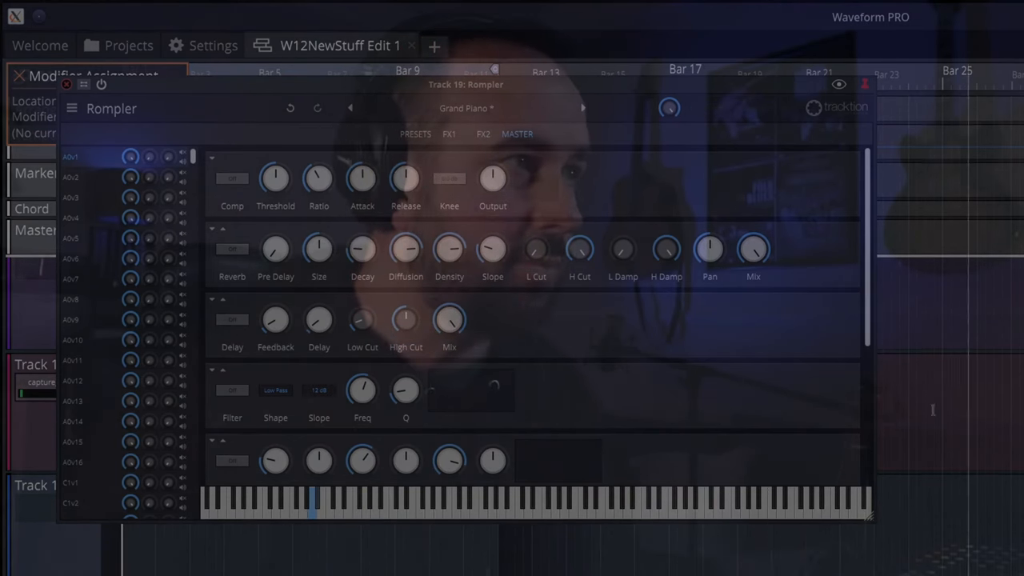
- Load an organ preset from the Rompler library in place of Grand Piano, then close Rompler
left_click(583, 109)
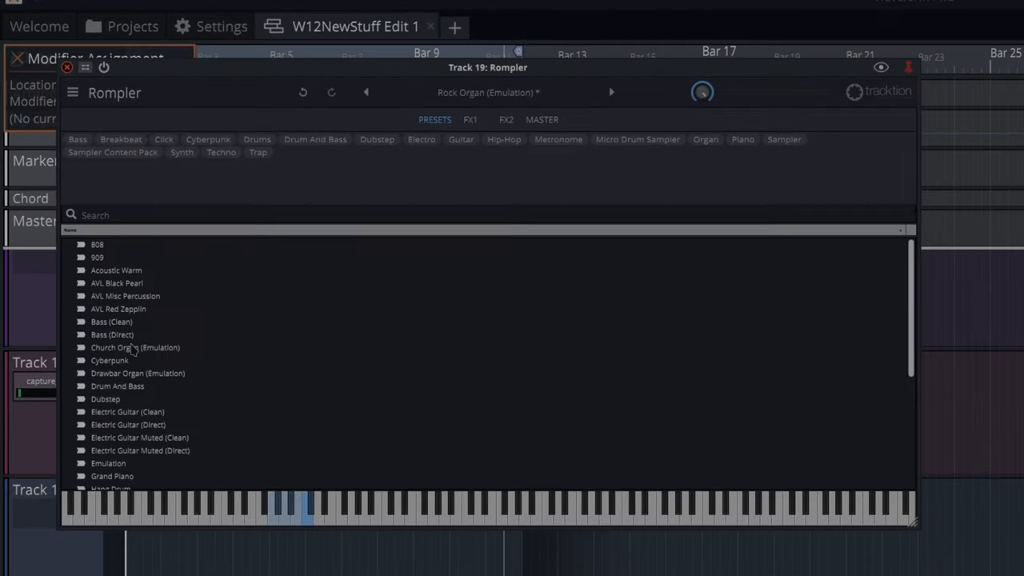
left_click(506, 119)
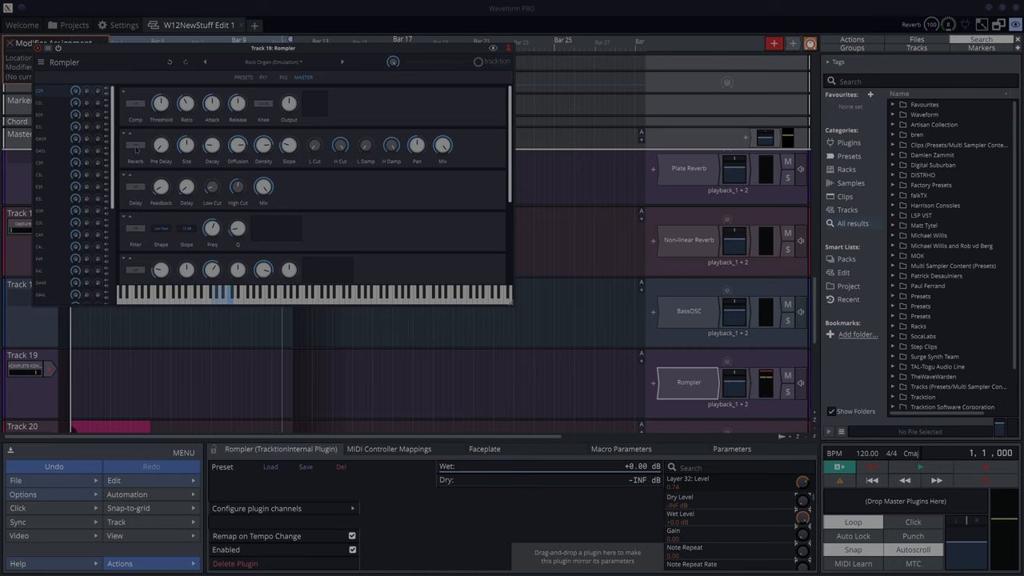
left_click(134, 146)
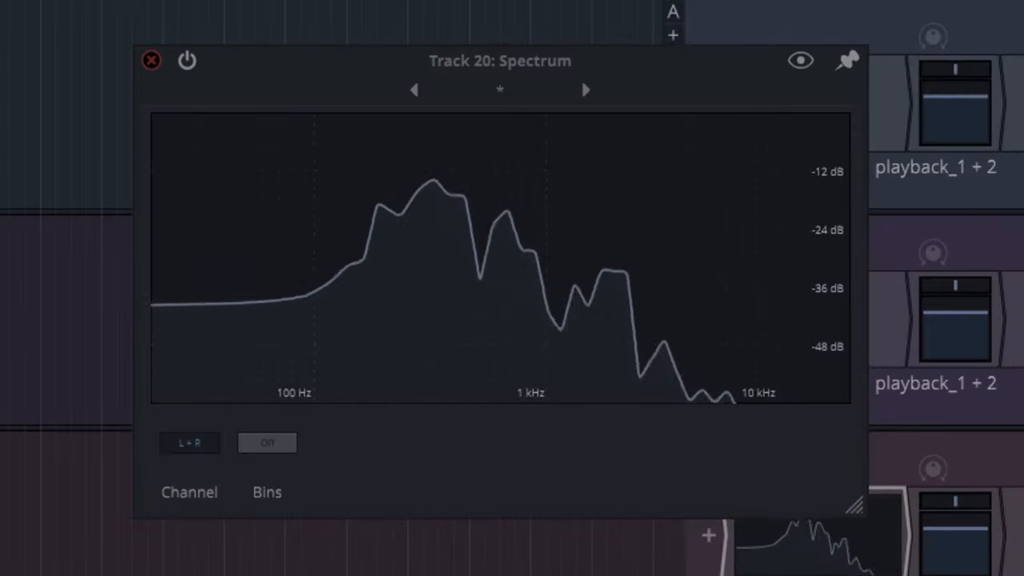
- Close the Track 20 Spectrum analyser window
left_click(151, 61)
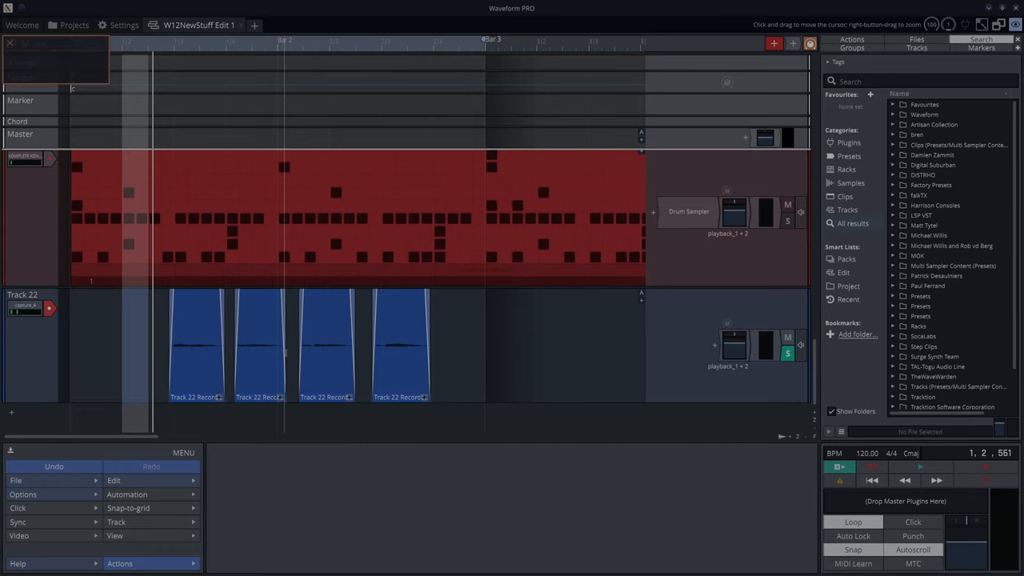